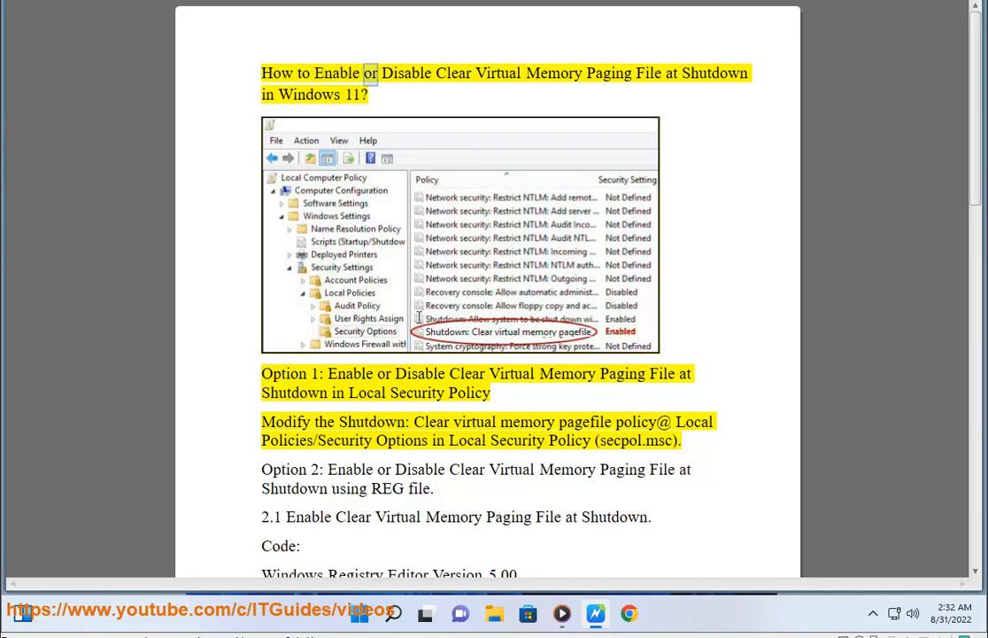
Highlight key pagefile terms in the article, then launch secpol.msc from search results
double_click(715, 73)
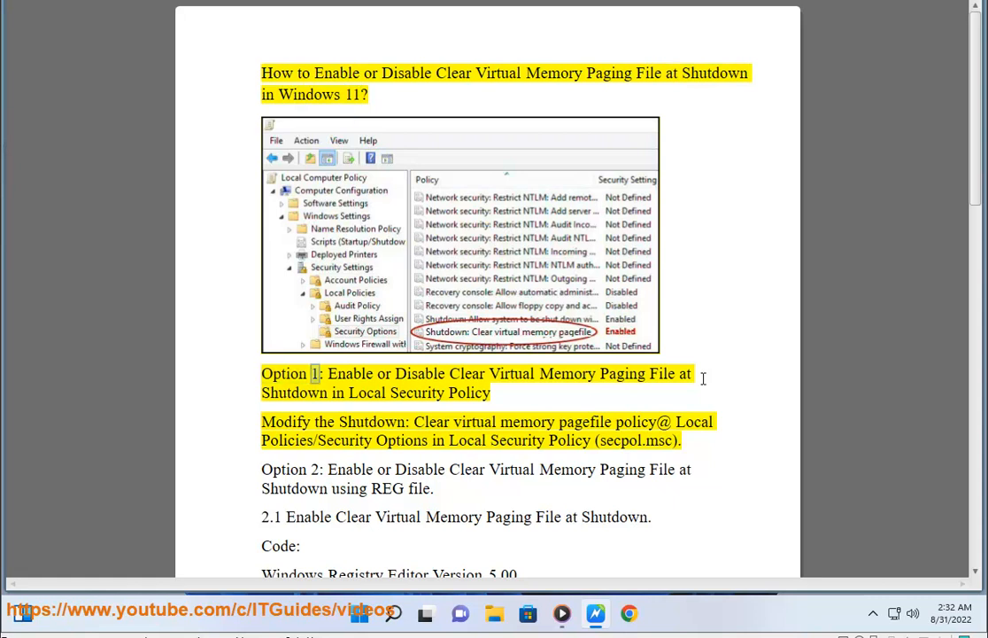
double_click(622, 373)
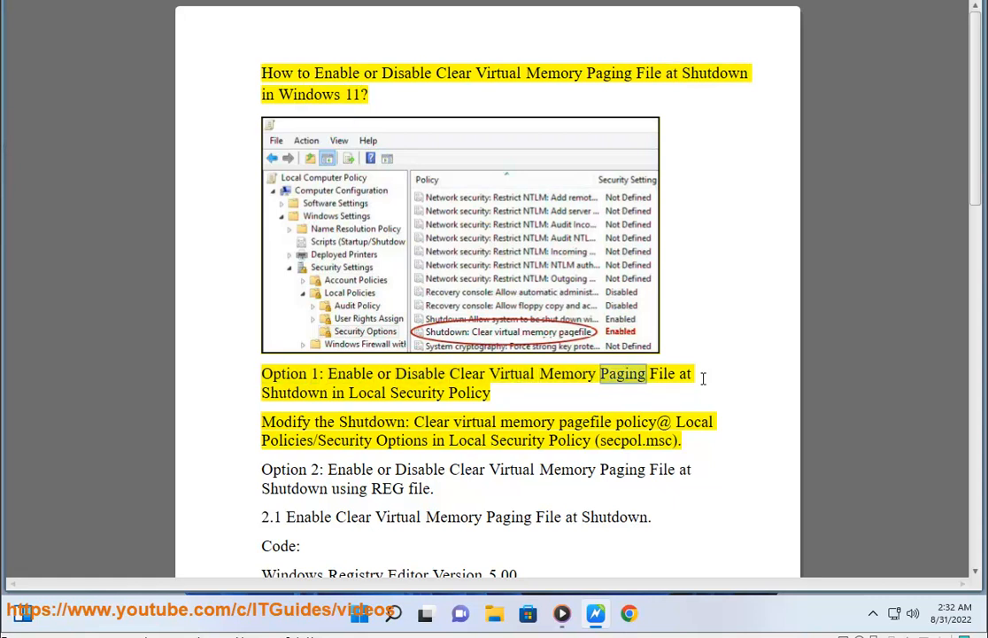
double_click(285, 421)
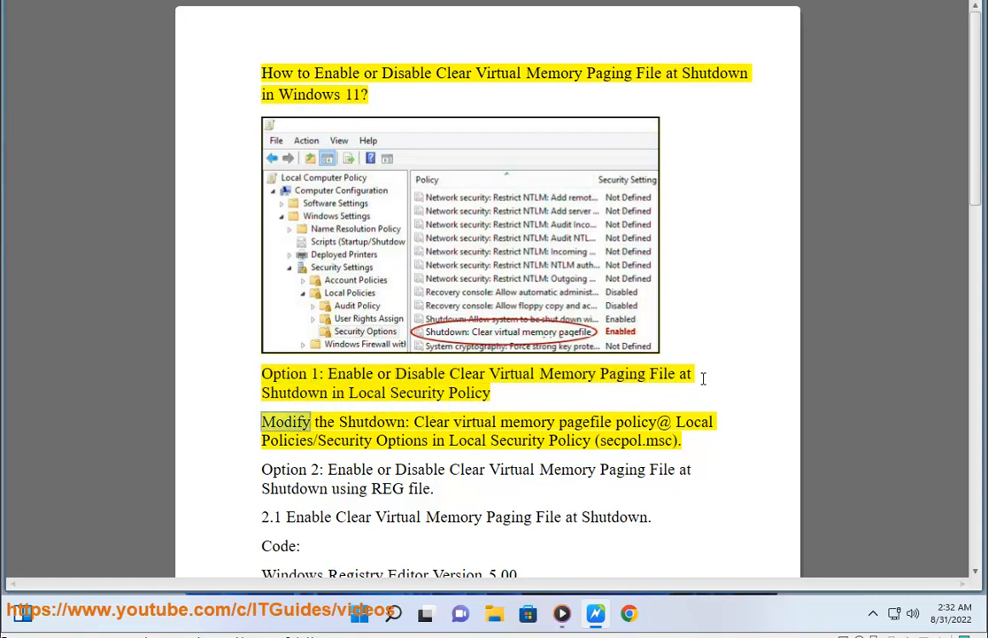
double_click(586, 421)
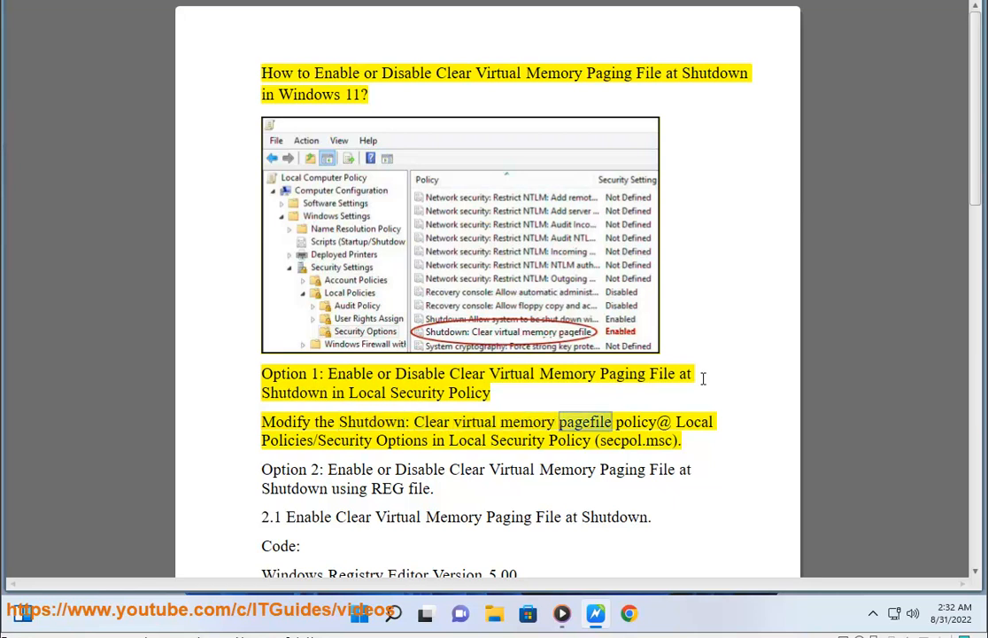
double_click(344, 440)
text(secpol.msc)
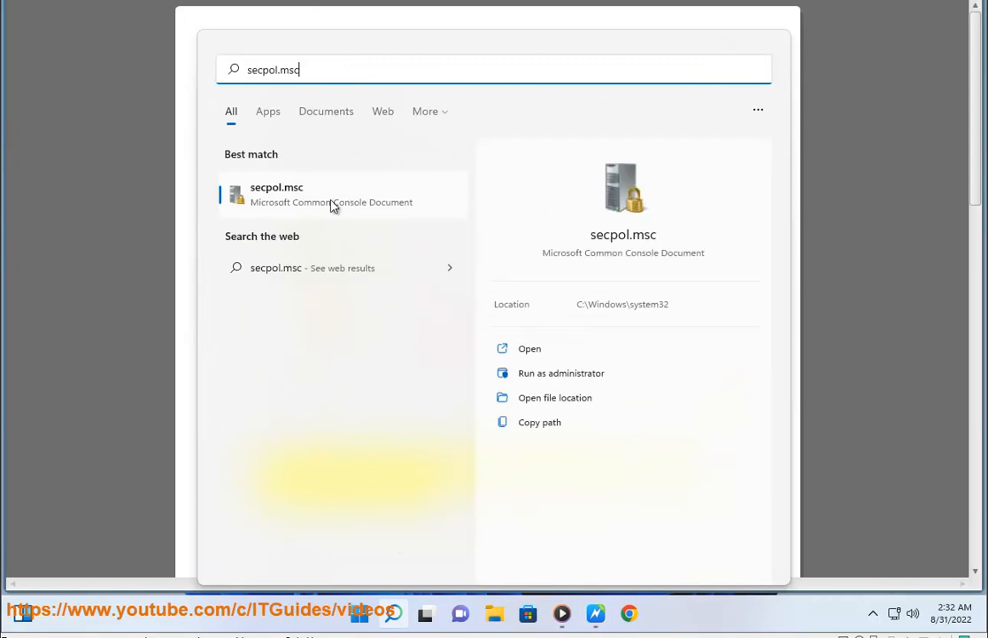
click(276, 194)
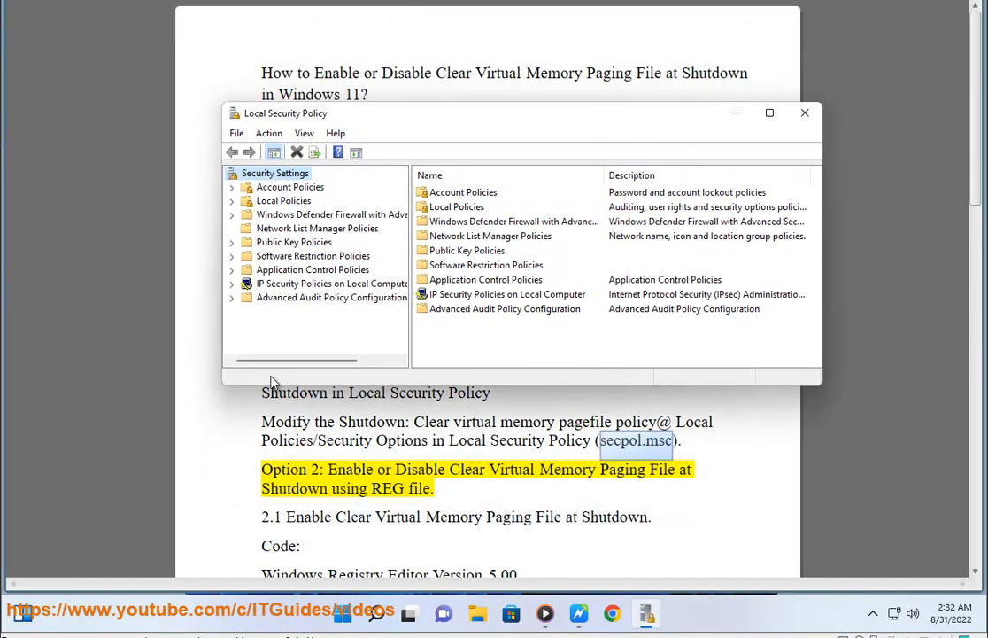
Under Local Policies > Security Options, open the Shutdown: Clear virtual memory pagefile properties
click(283, 200)
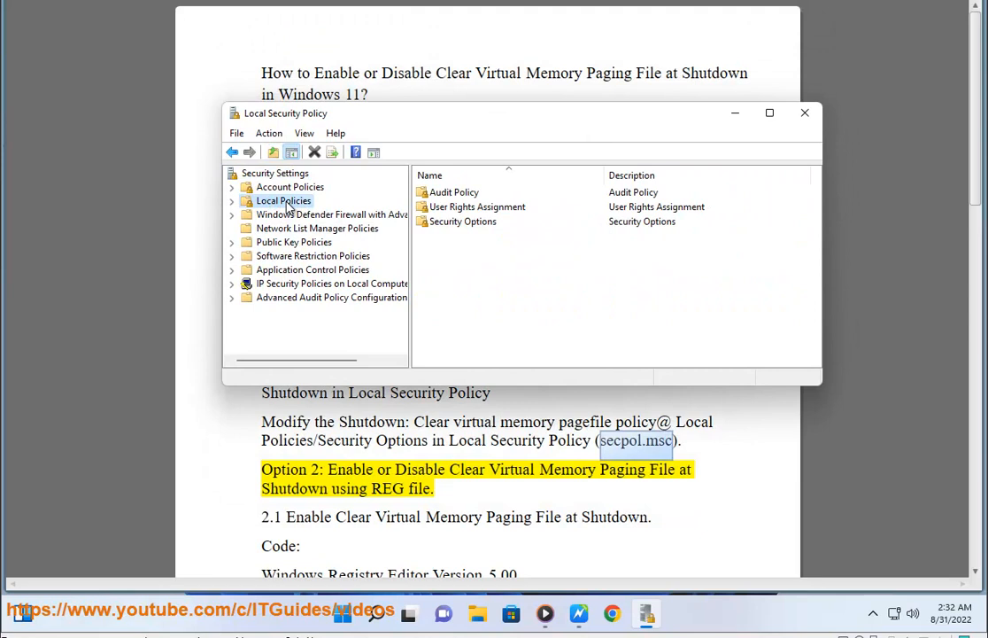
click(232, 200)
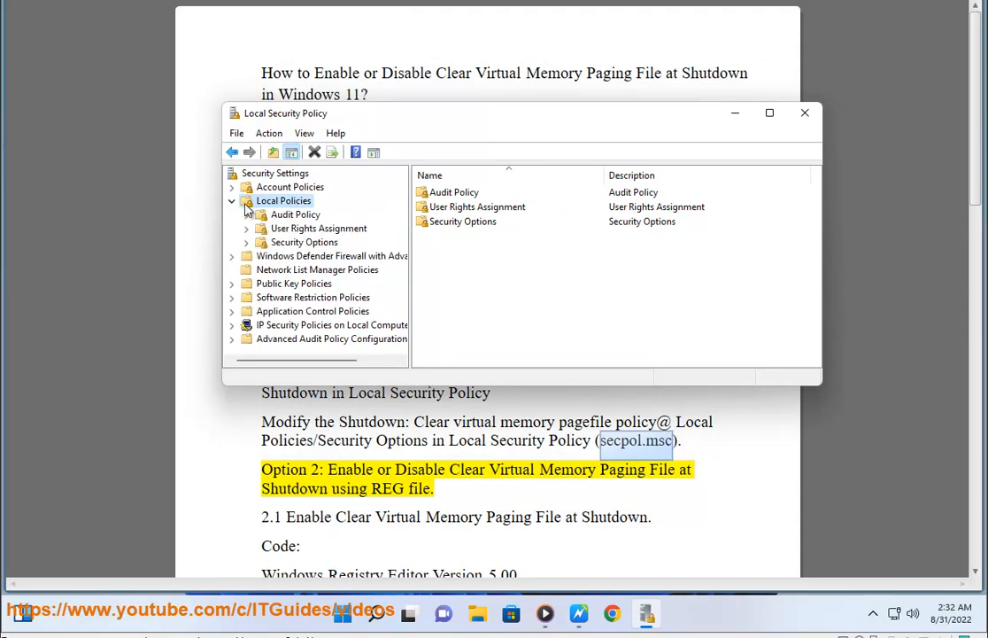
click(303, 242)
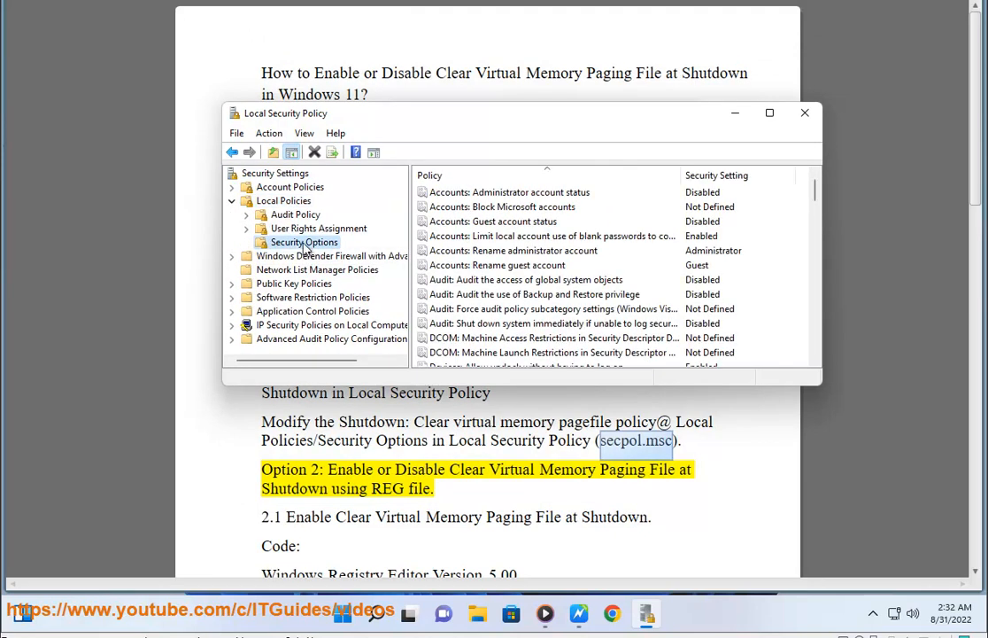
mouse_move(364, 390)
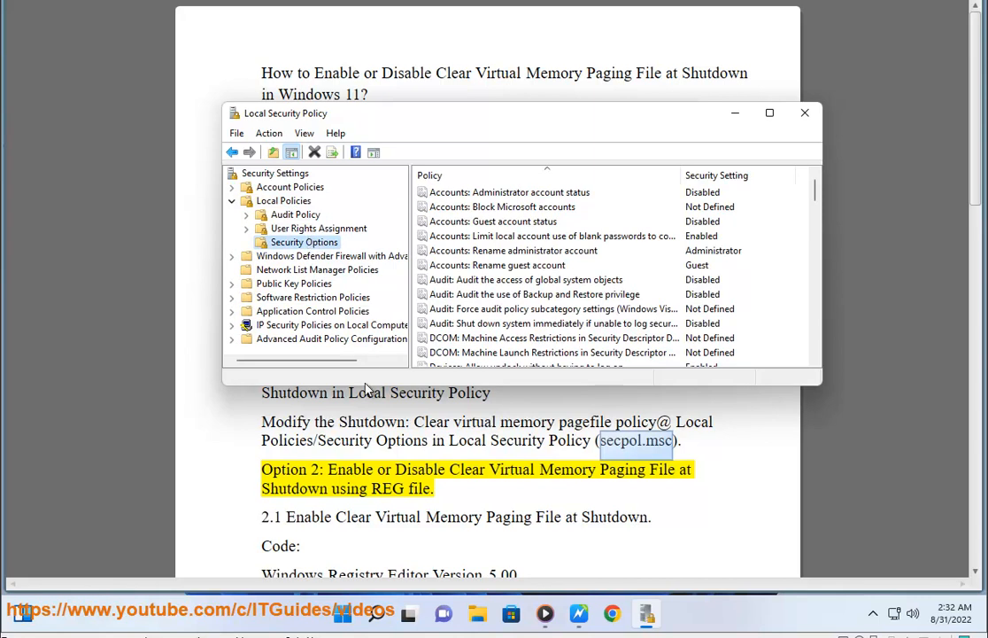
mouse_move(499, 322)
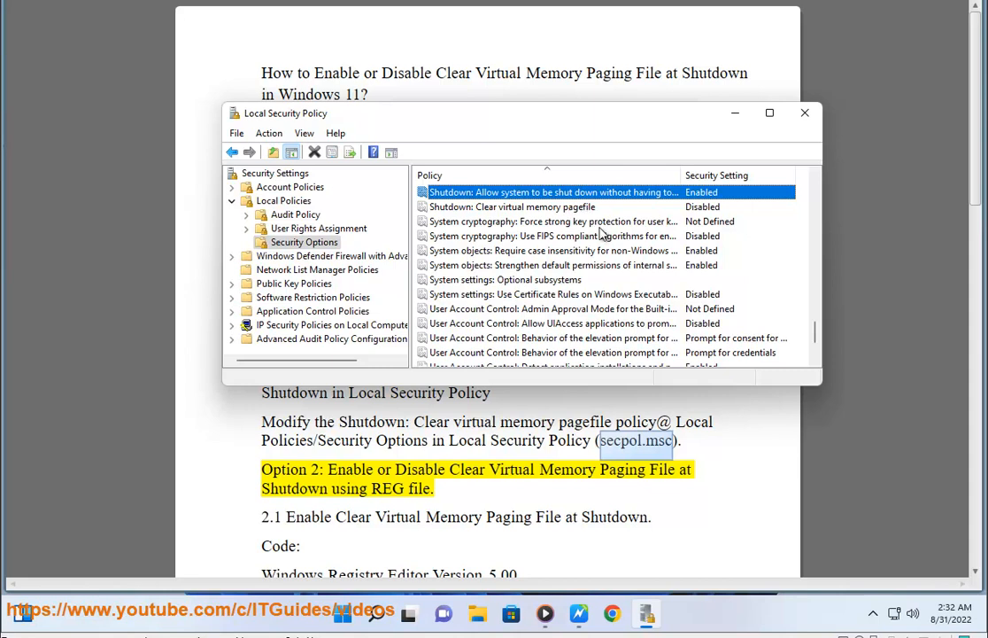
click(511, 206)
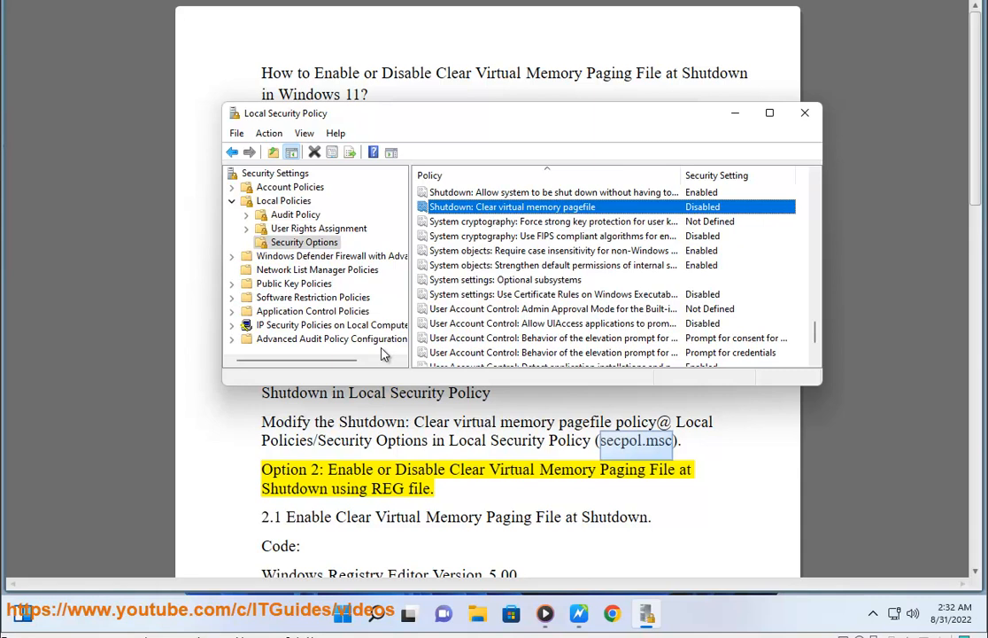
mouse_move(560, 215)
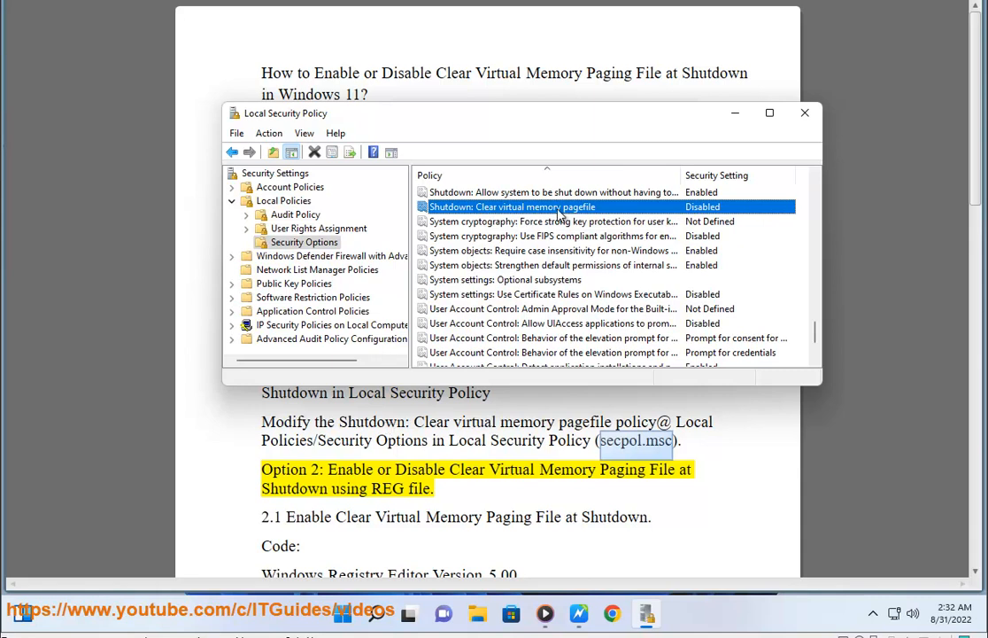
double_click(512, 207)
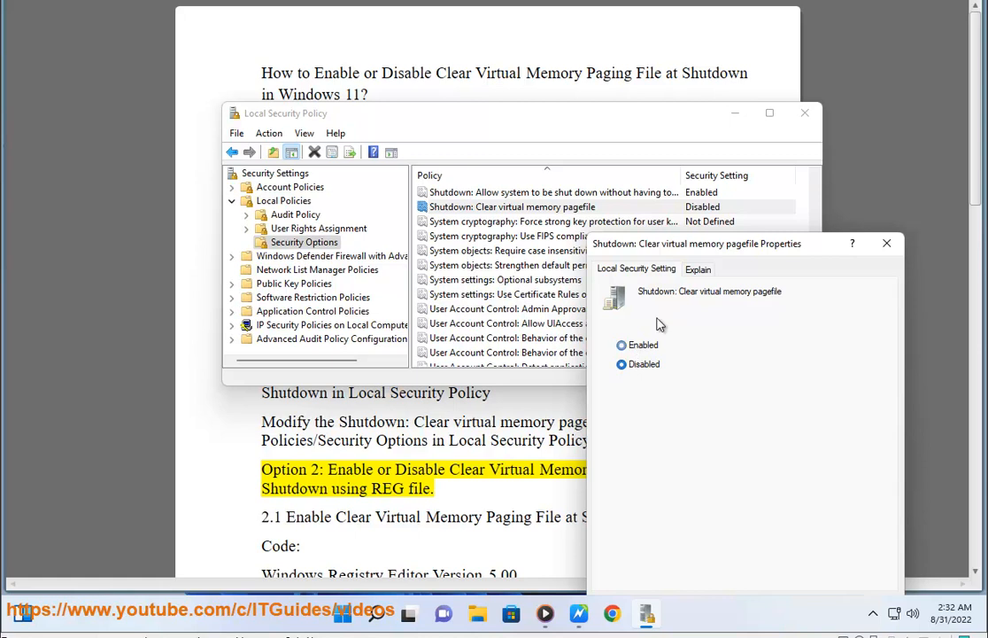
Set the Clear virtual memory pagefile policy to Enabled and confirm with OK
click(697, 268)
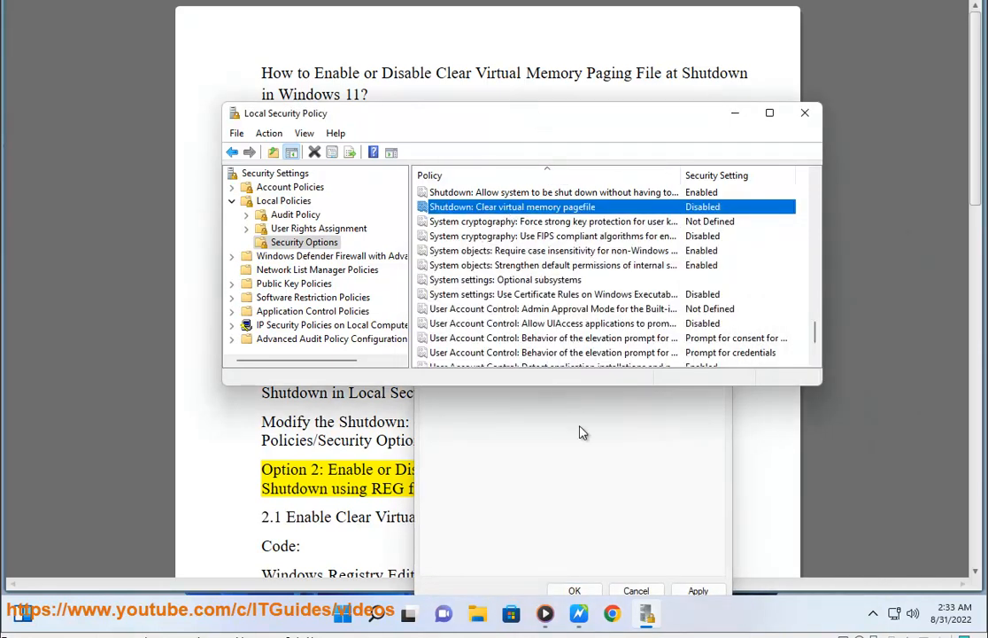
click(804, 112)
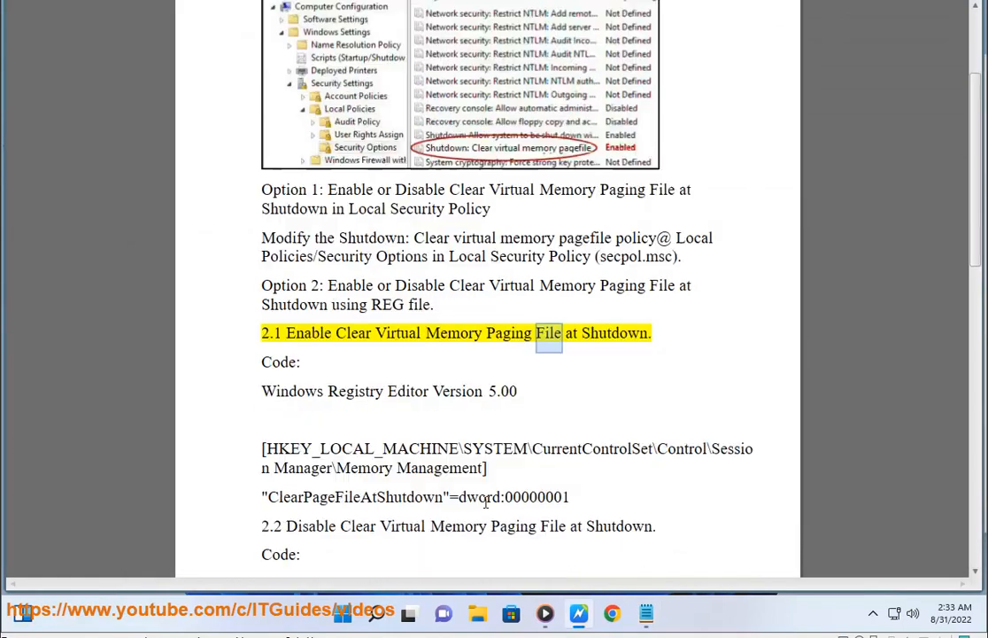
scroll(down, 3)
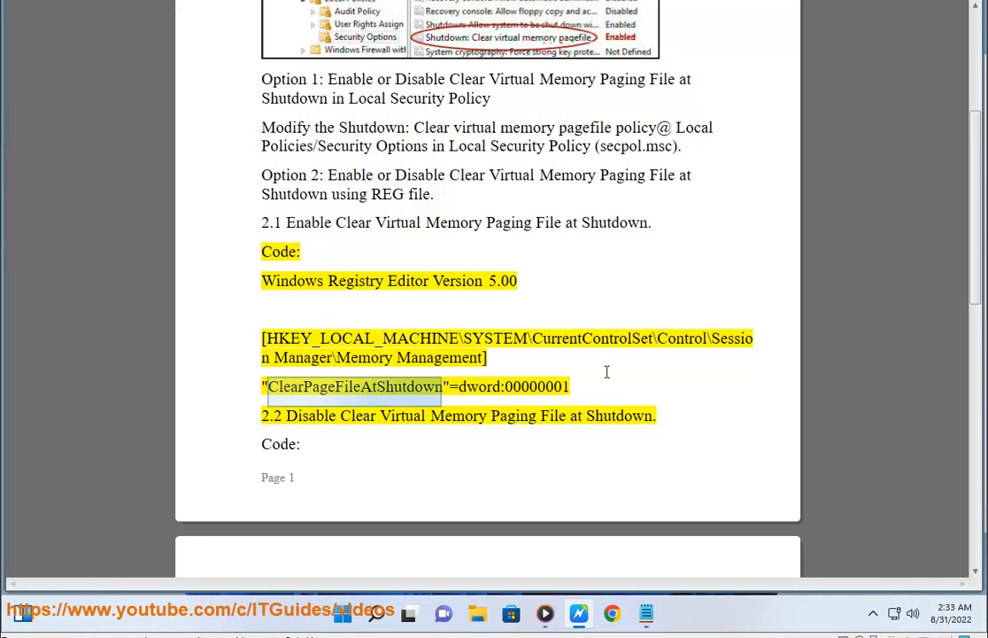
double_click(535, 386)
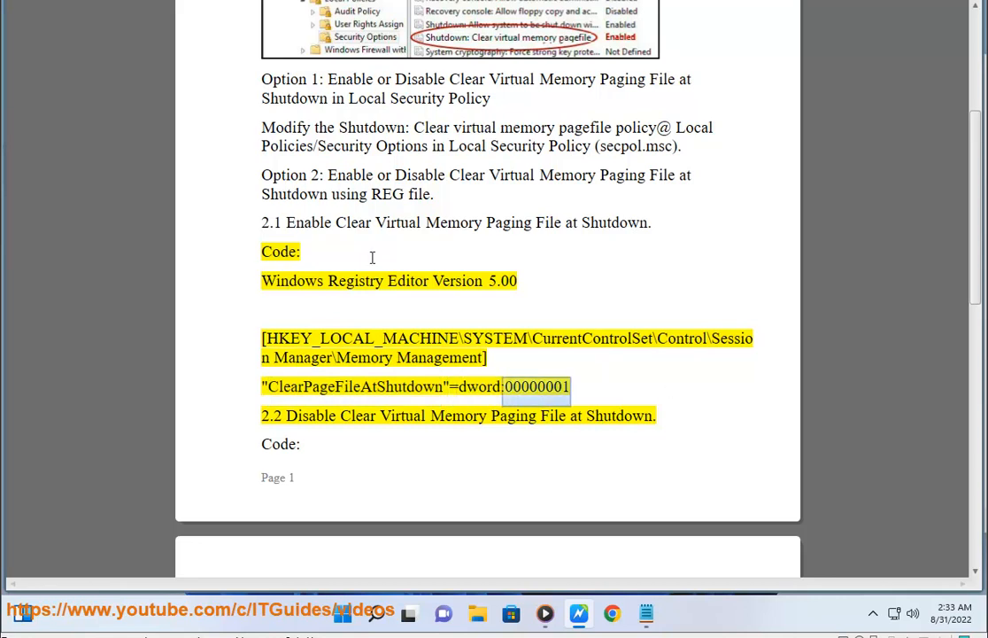
double_click(358, 415)
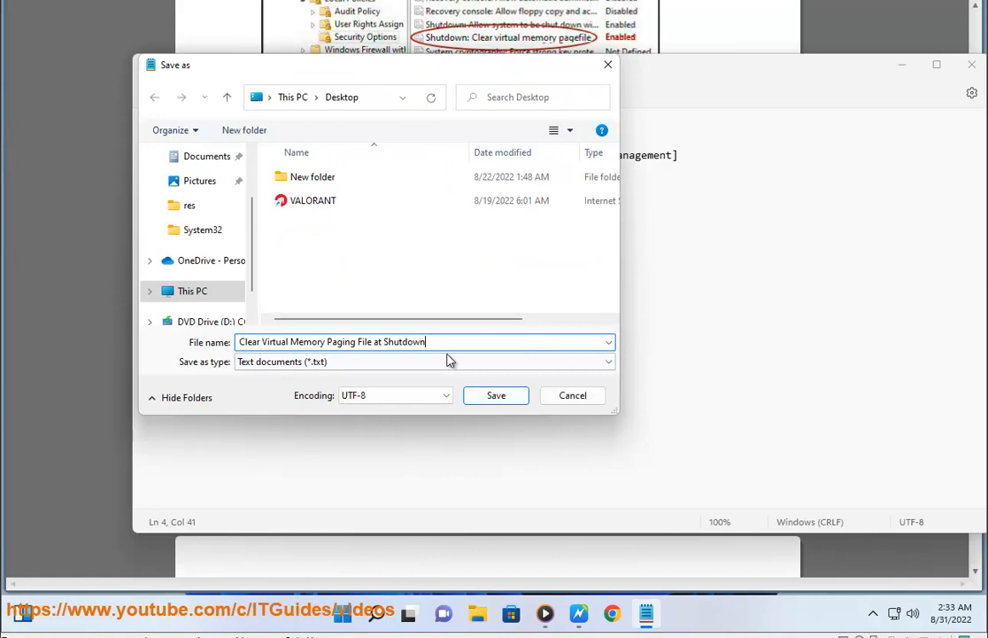
Save the code to the Desktop as 'Clear Virtual Memory Paging File at Shutdown.REG', type All files
click(495, 395)
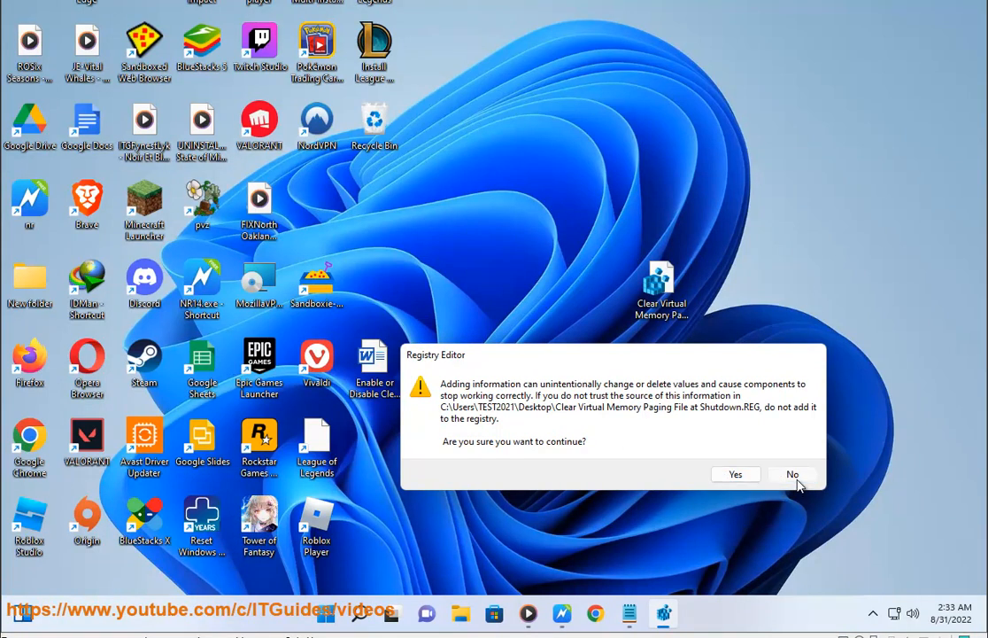
Answer Yes to merge Clear Virtual Memory Paging File at Shutdown.REG into the registry
click(792, 474)
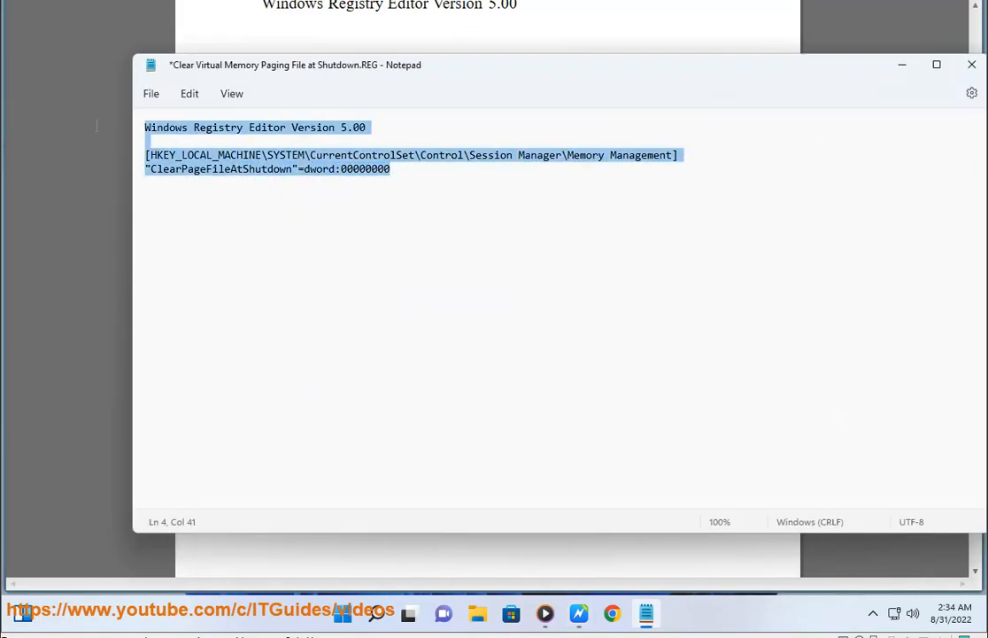
Save the dword:00000000 version as 'OFF Clear Virtual Memory Paging File at Shutdown.REG' on the desktop
click(151, 93)
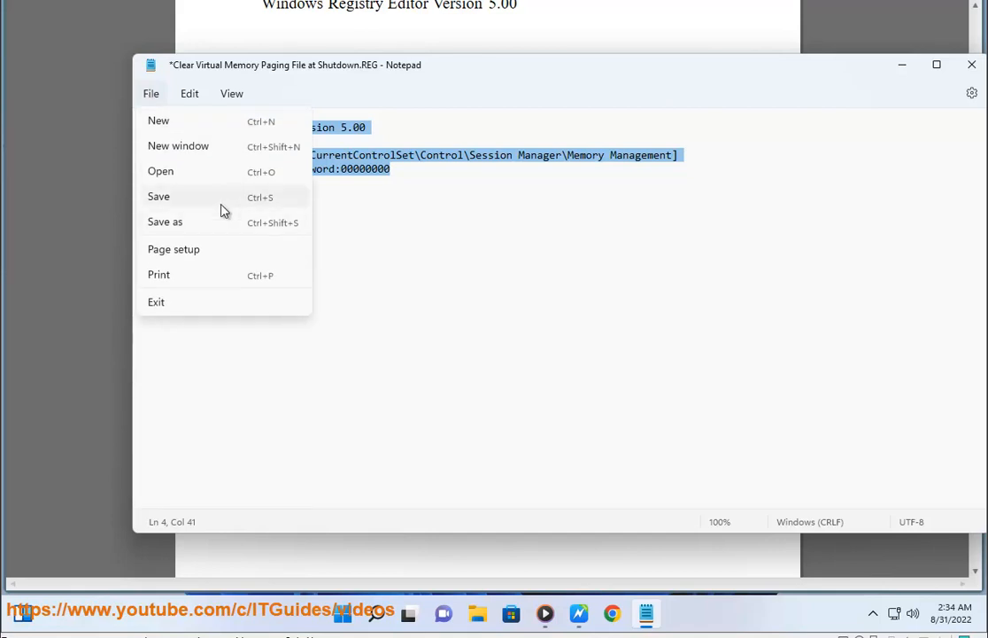
click(165, 222)
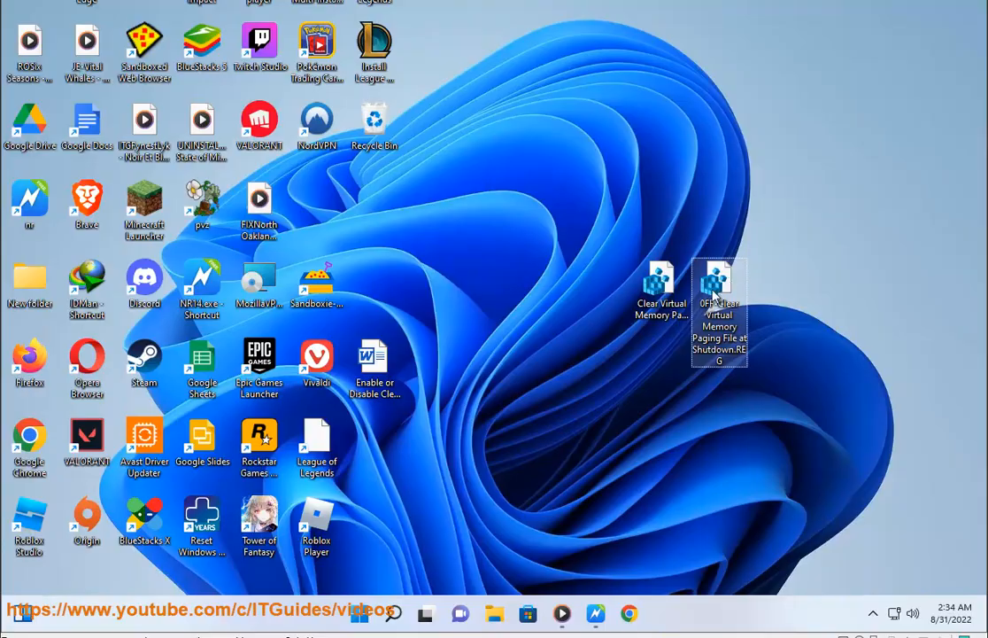
Launch the OFF Clear Virtual Memory Paging File at Shutdown.REG file from the desktop
double_click(719, 285)
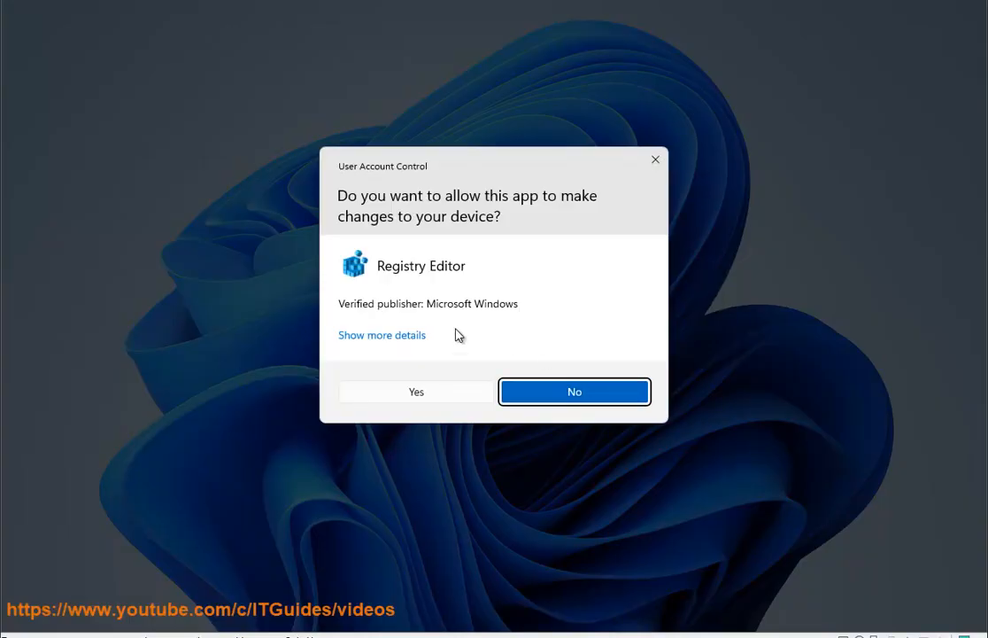